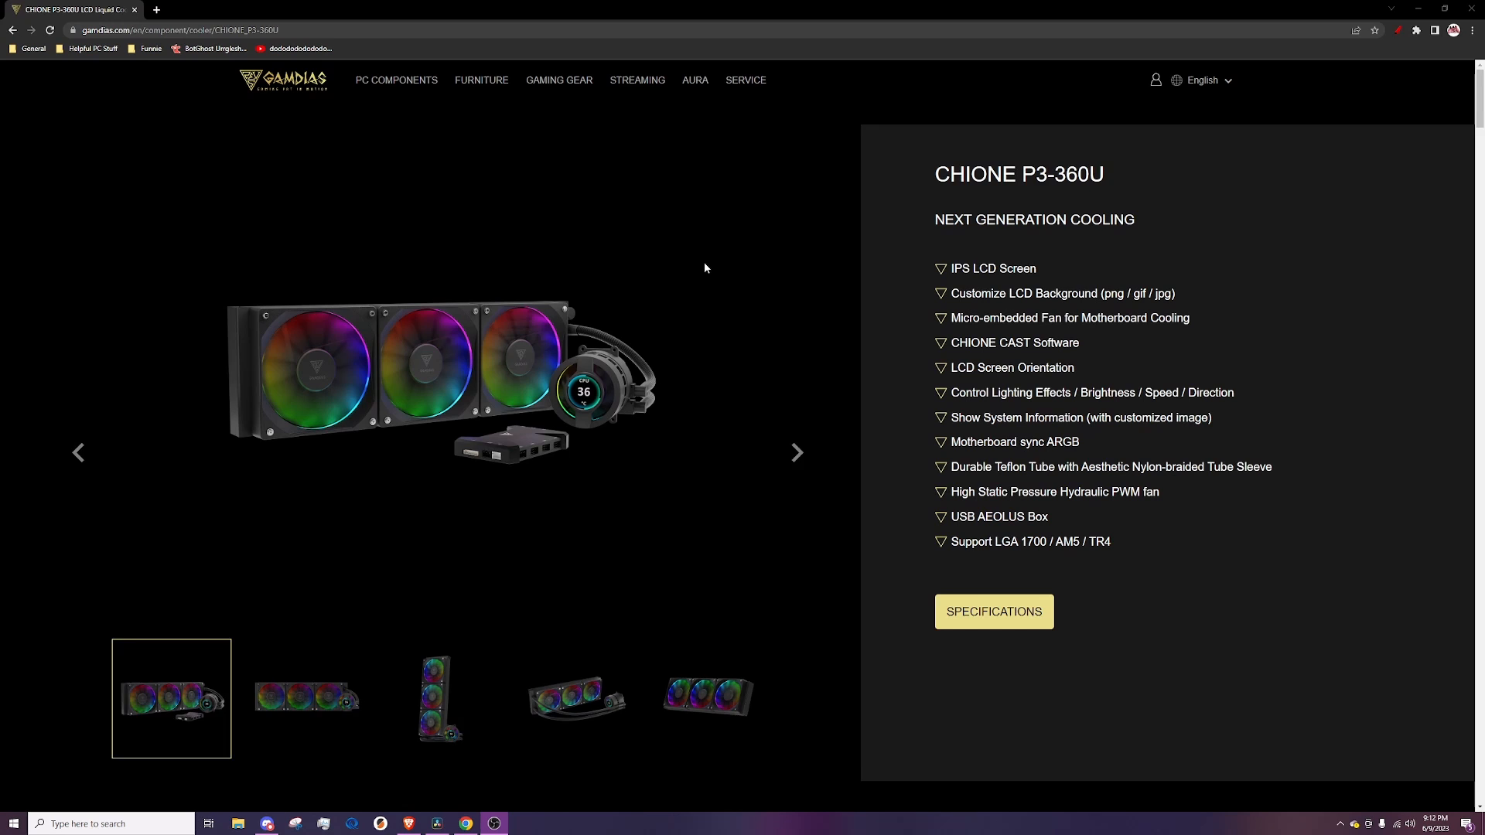
# Switch the cooler lighting from Rainbow to the Wave effect in Lighting Effects.
pyautogui.scroll(-3)
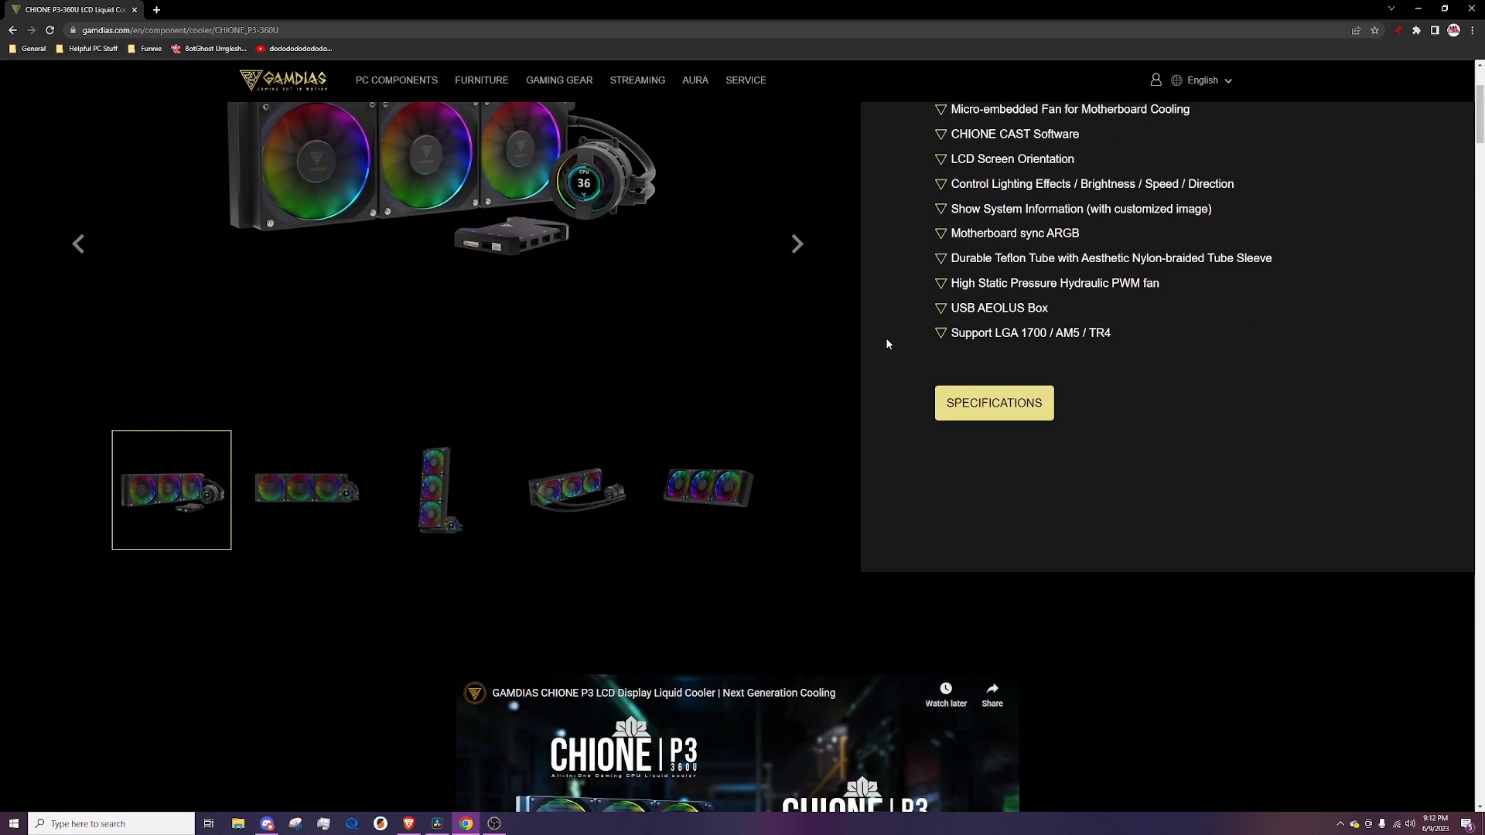
pyautogui.scroll(-3)
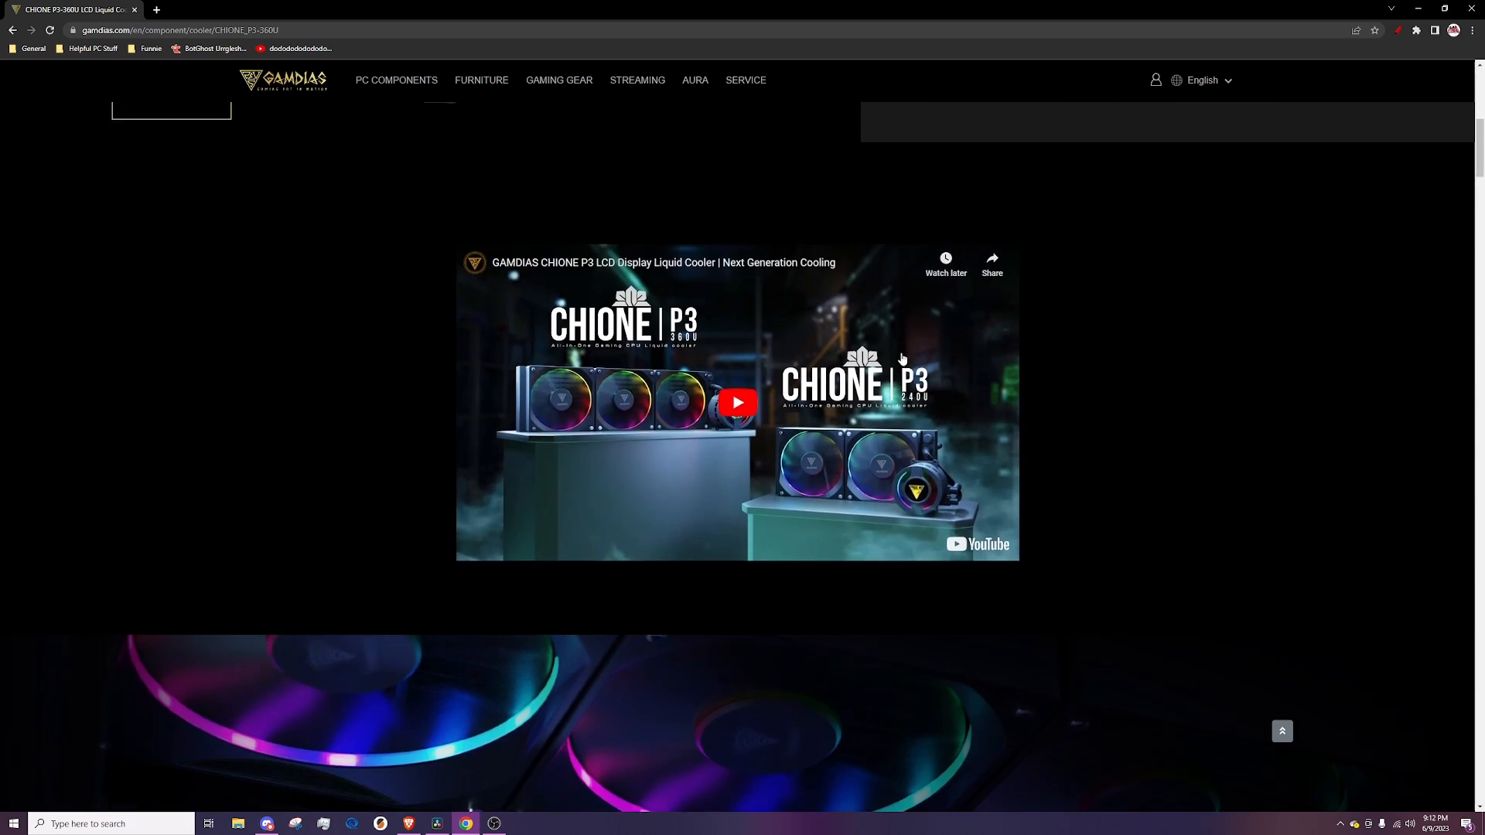
pyautogui.scroll(-3)
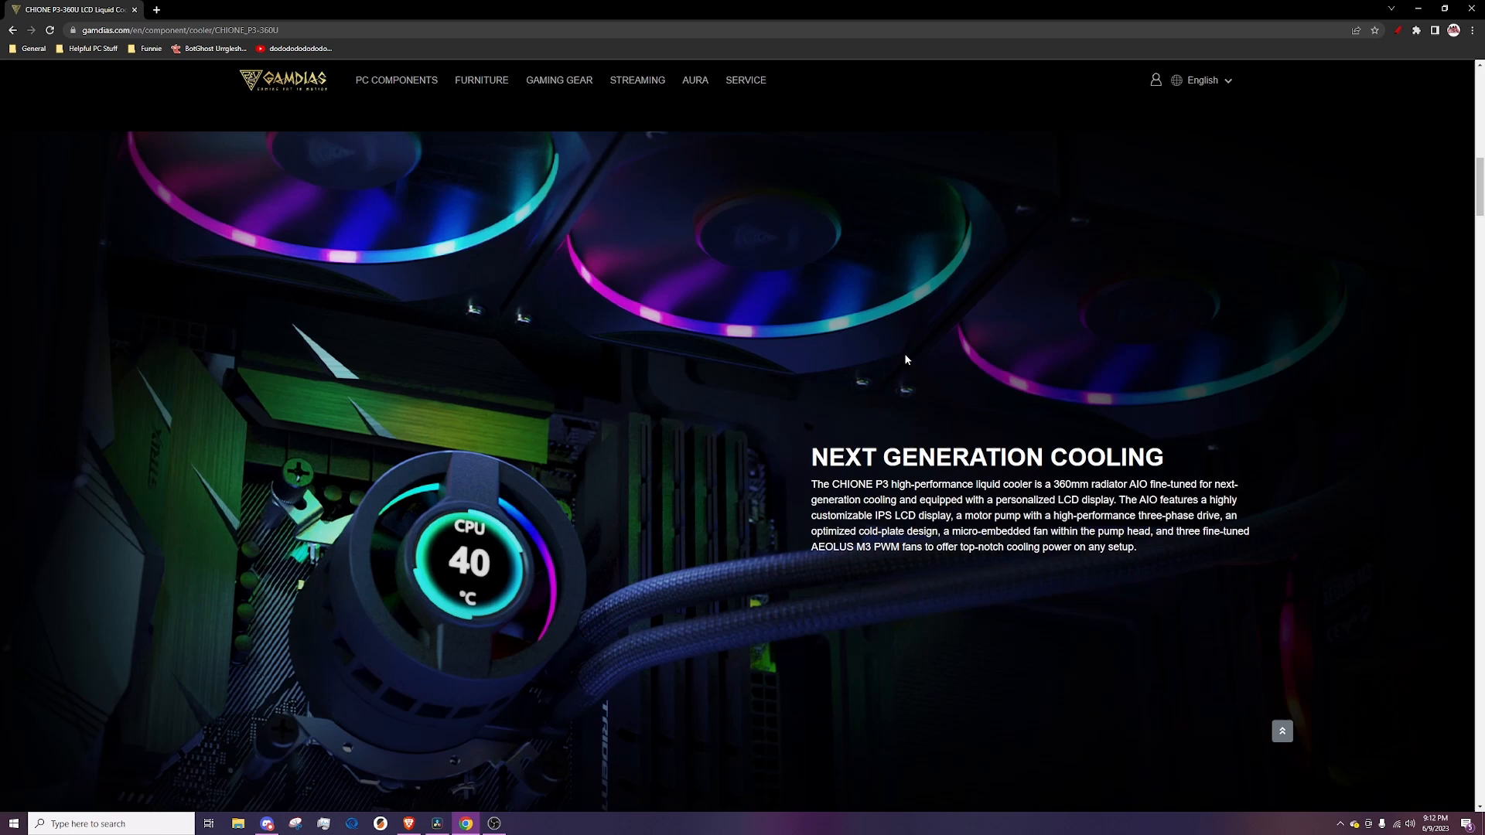
pyautogui.scroll(-3)
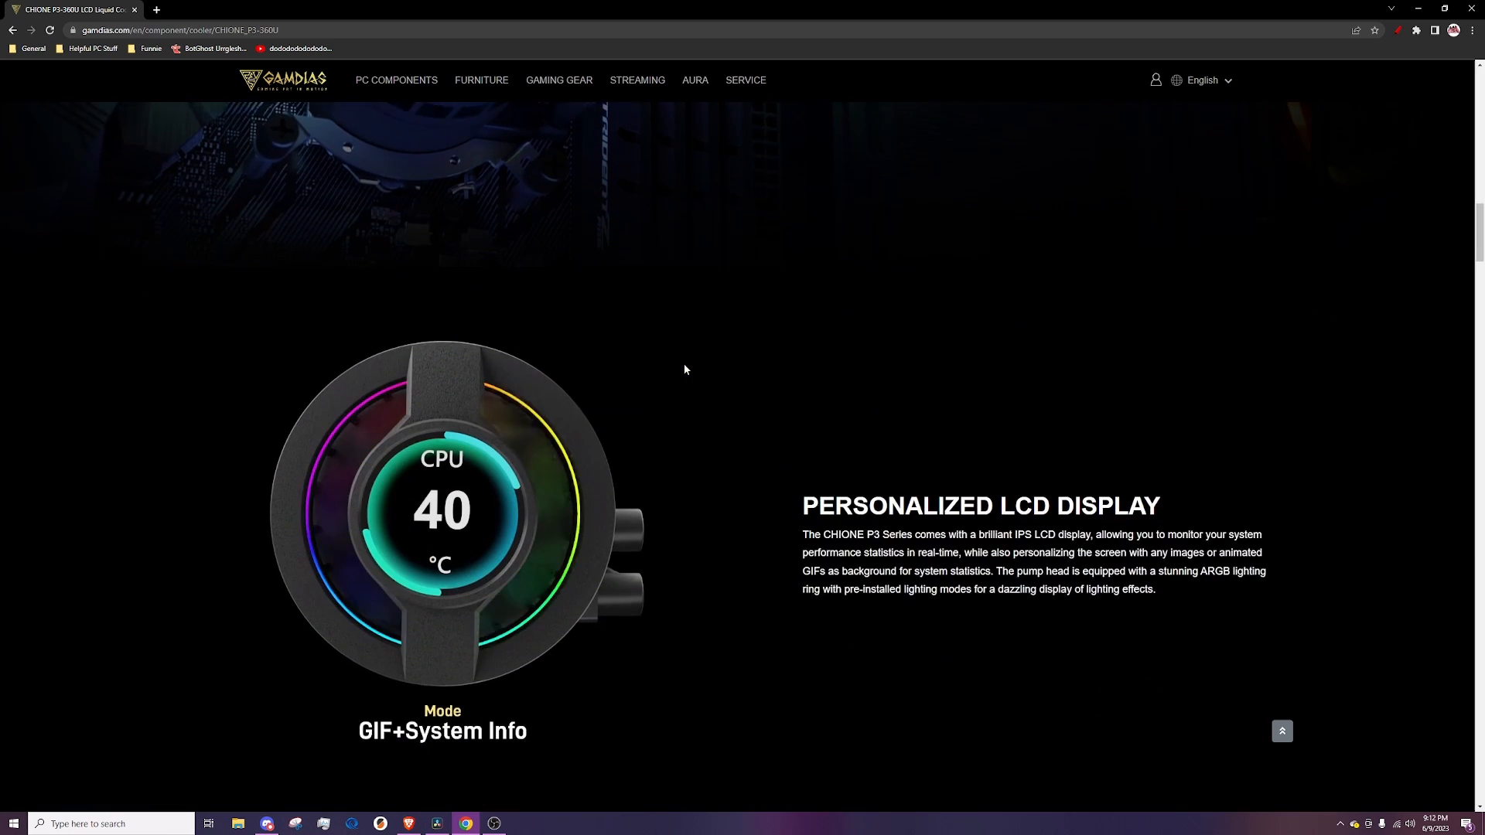
pyautogui.scroll(-3)
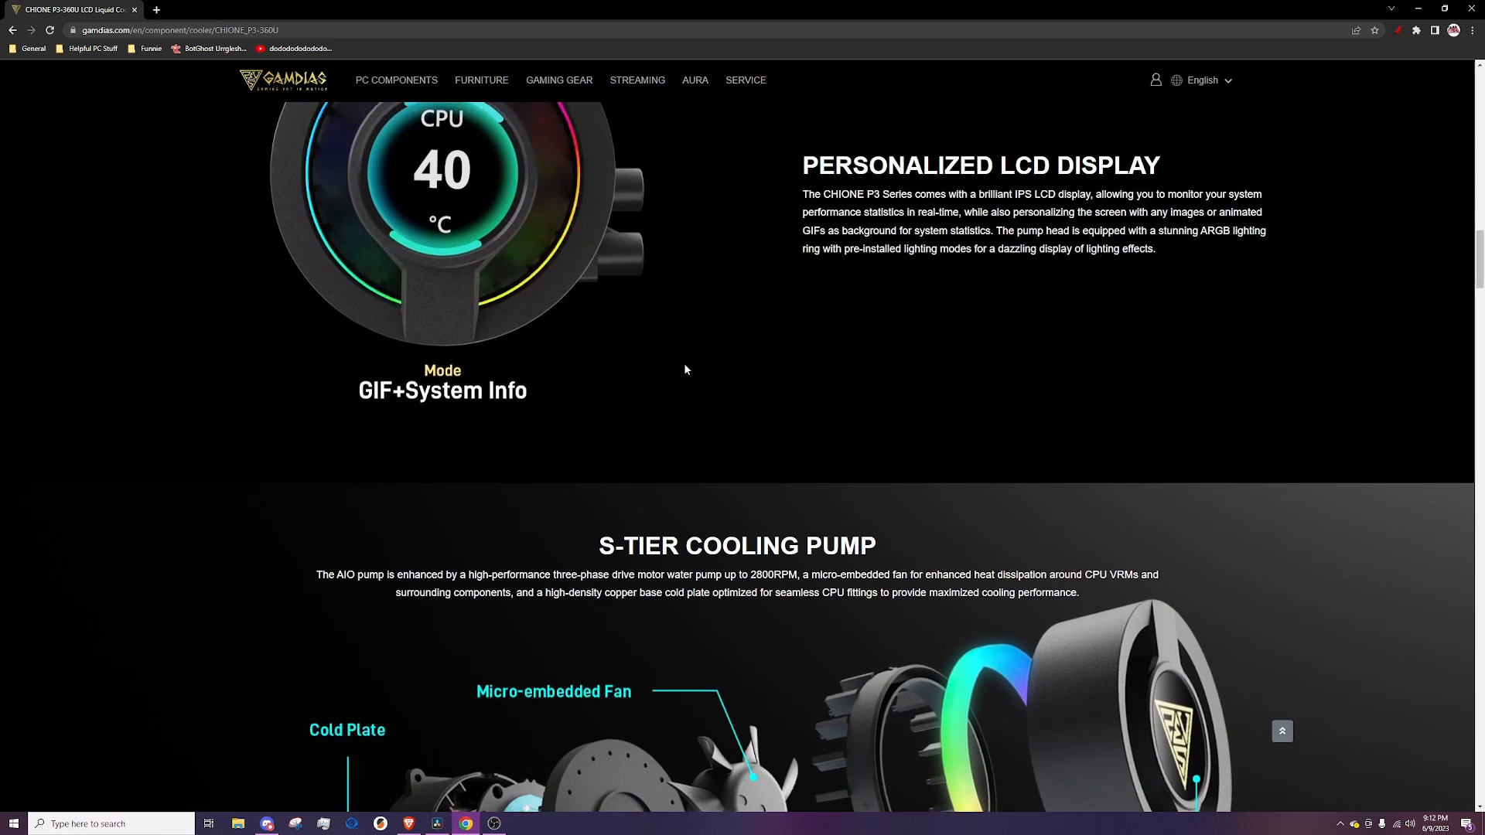
pyautogui.scroll(-3)
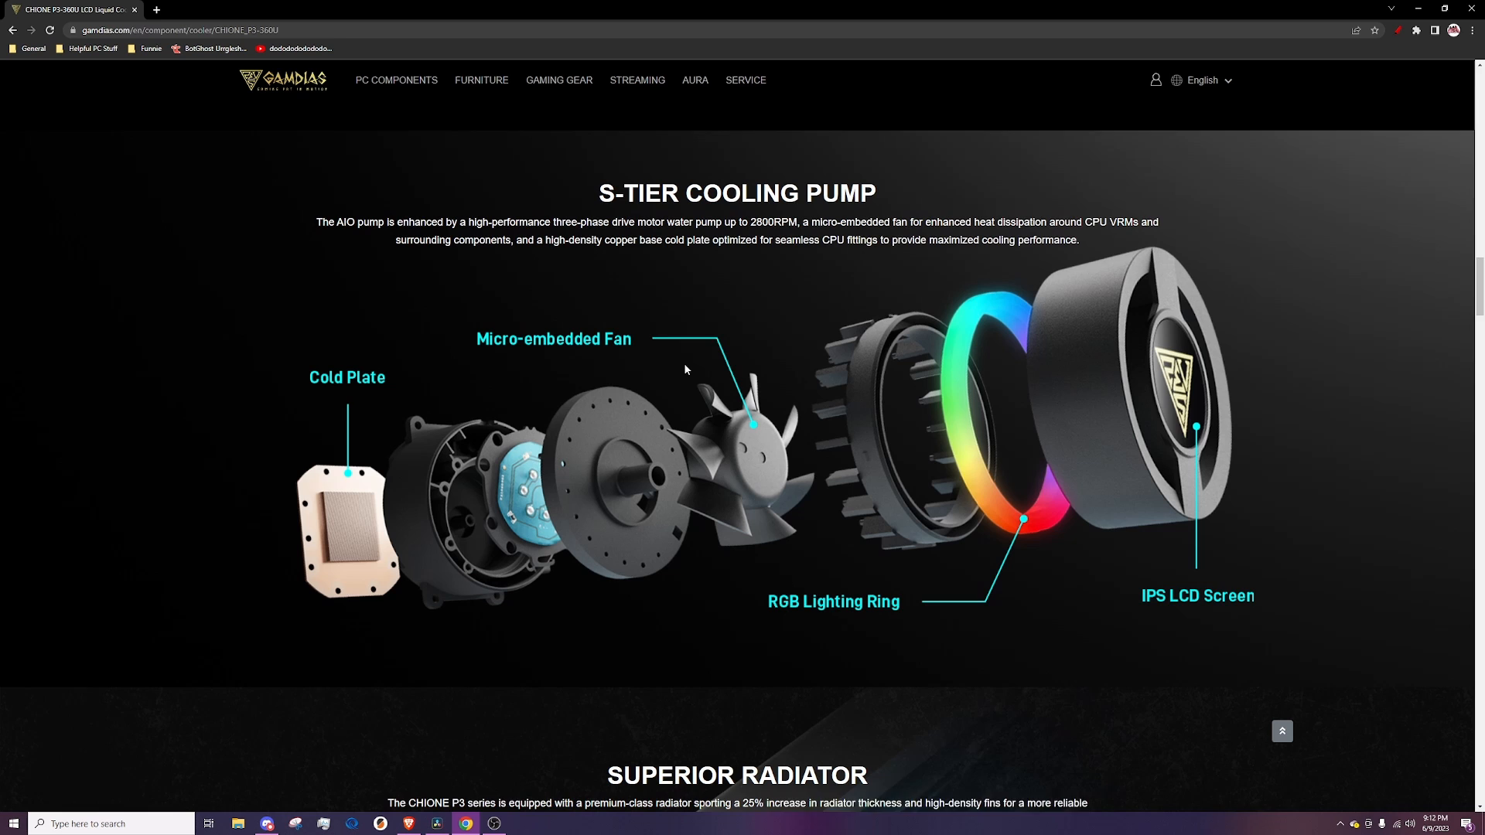
pyautogui.scroll(-3)
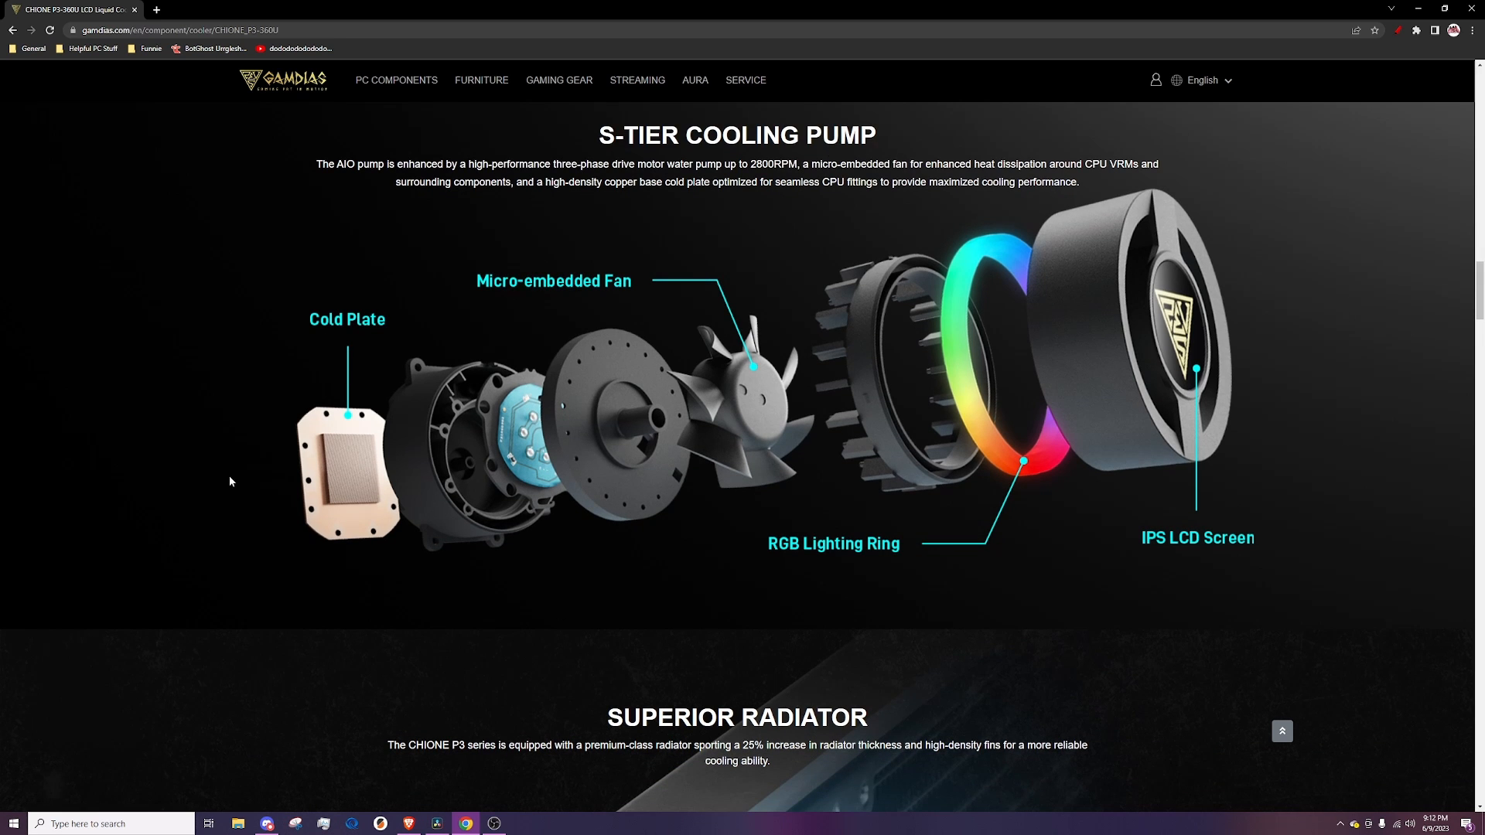
pyautogui.scroll(-3)
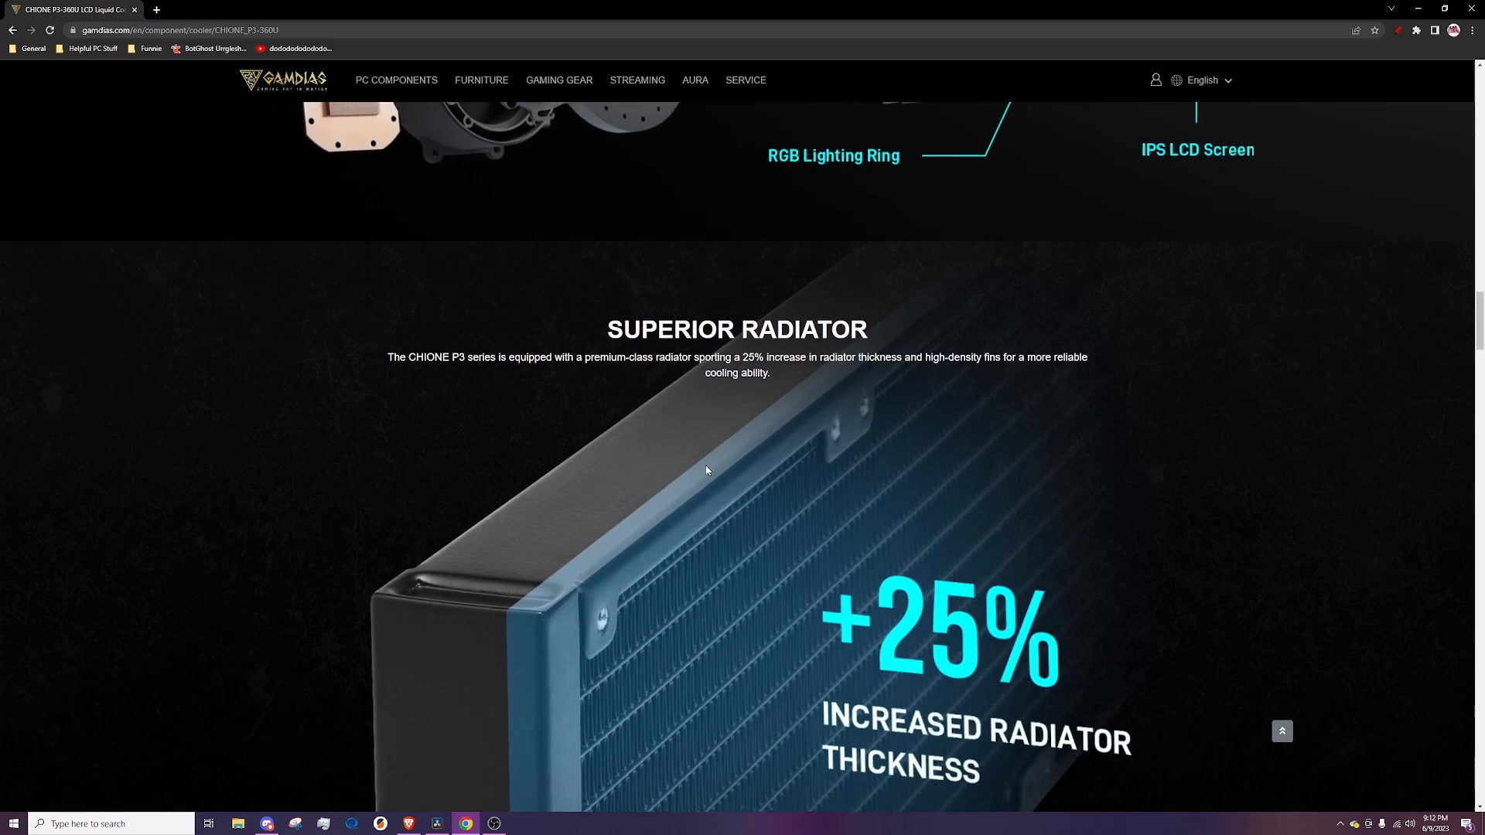
pyautogui.scroll(-3)
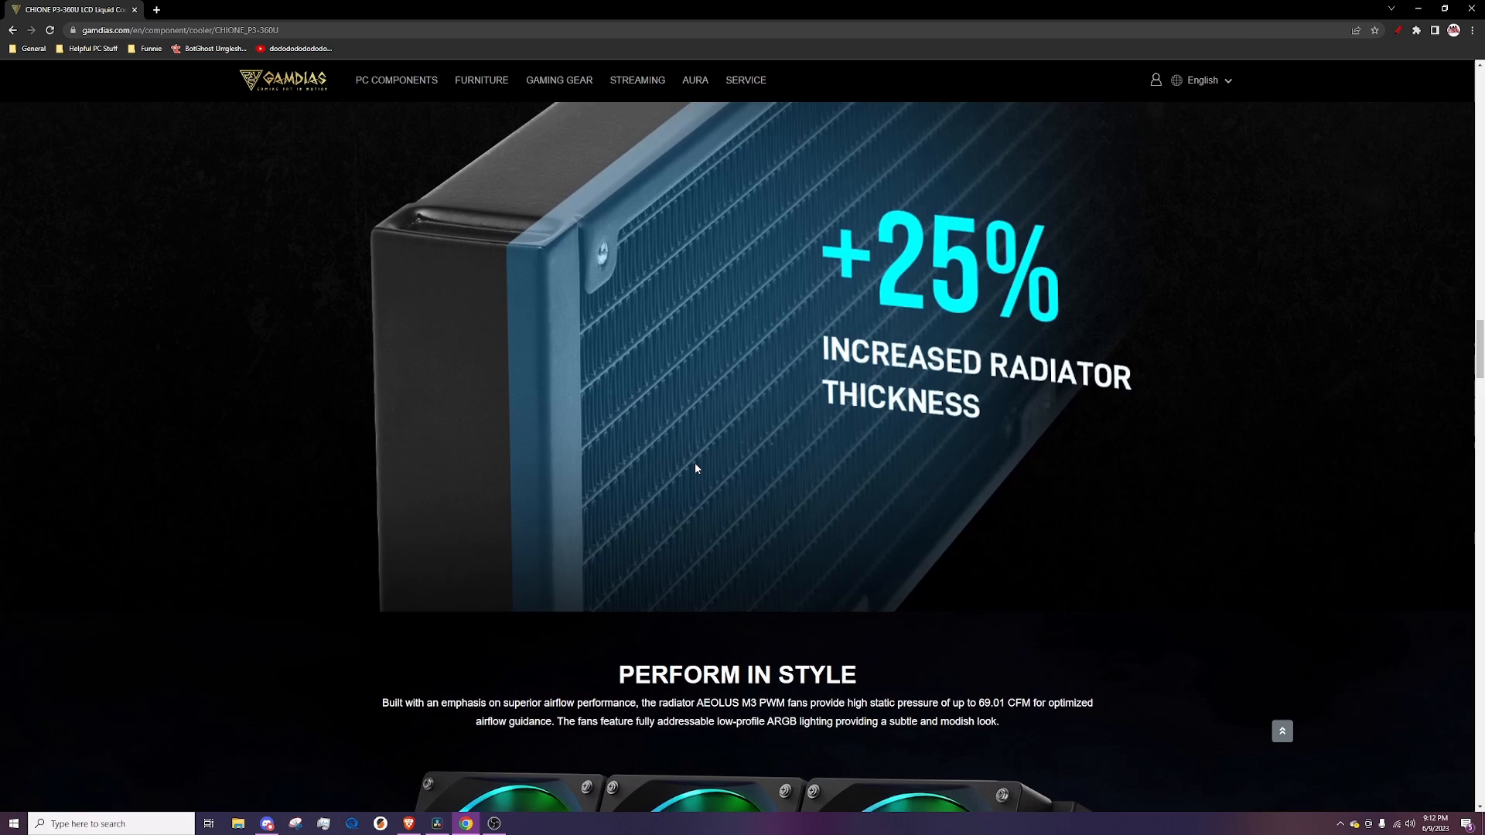
pyautogui.scroll(-3)
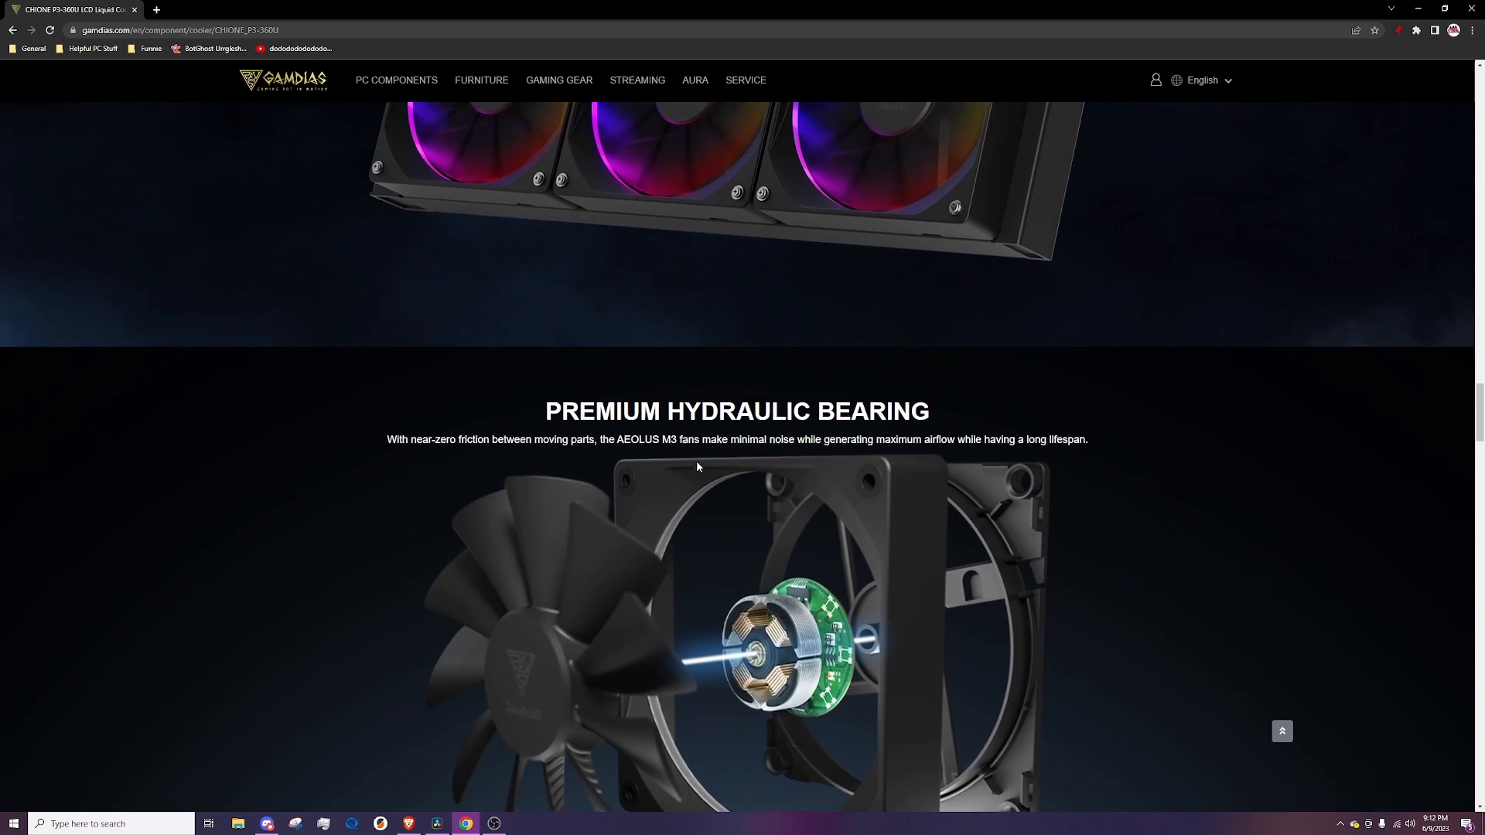
pyautogui.scroll(-3)
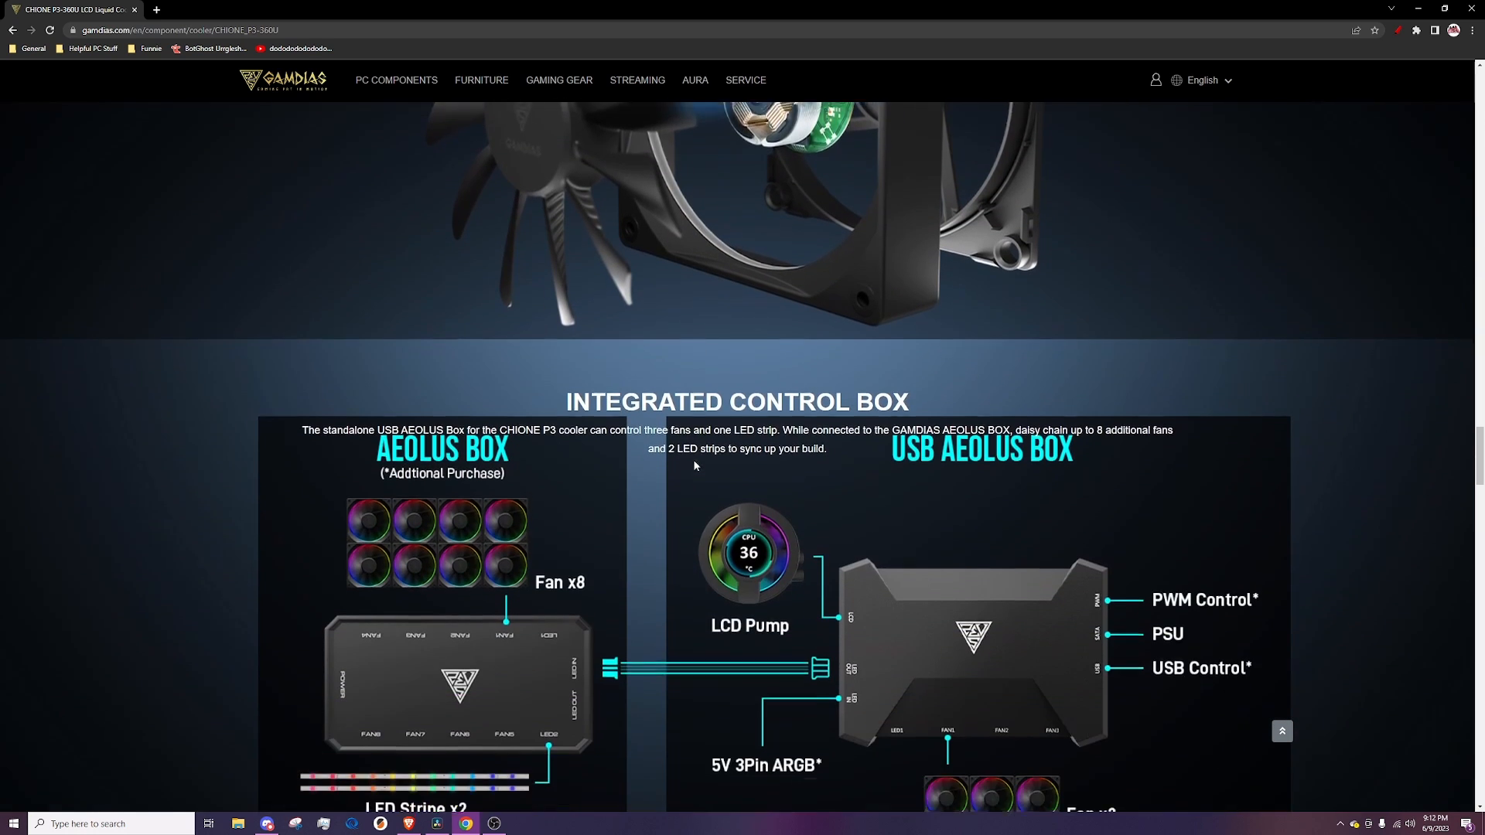
pyautogui.scroll(-3)
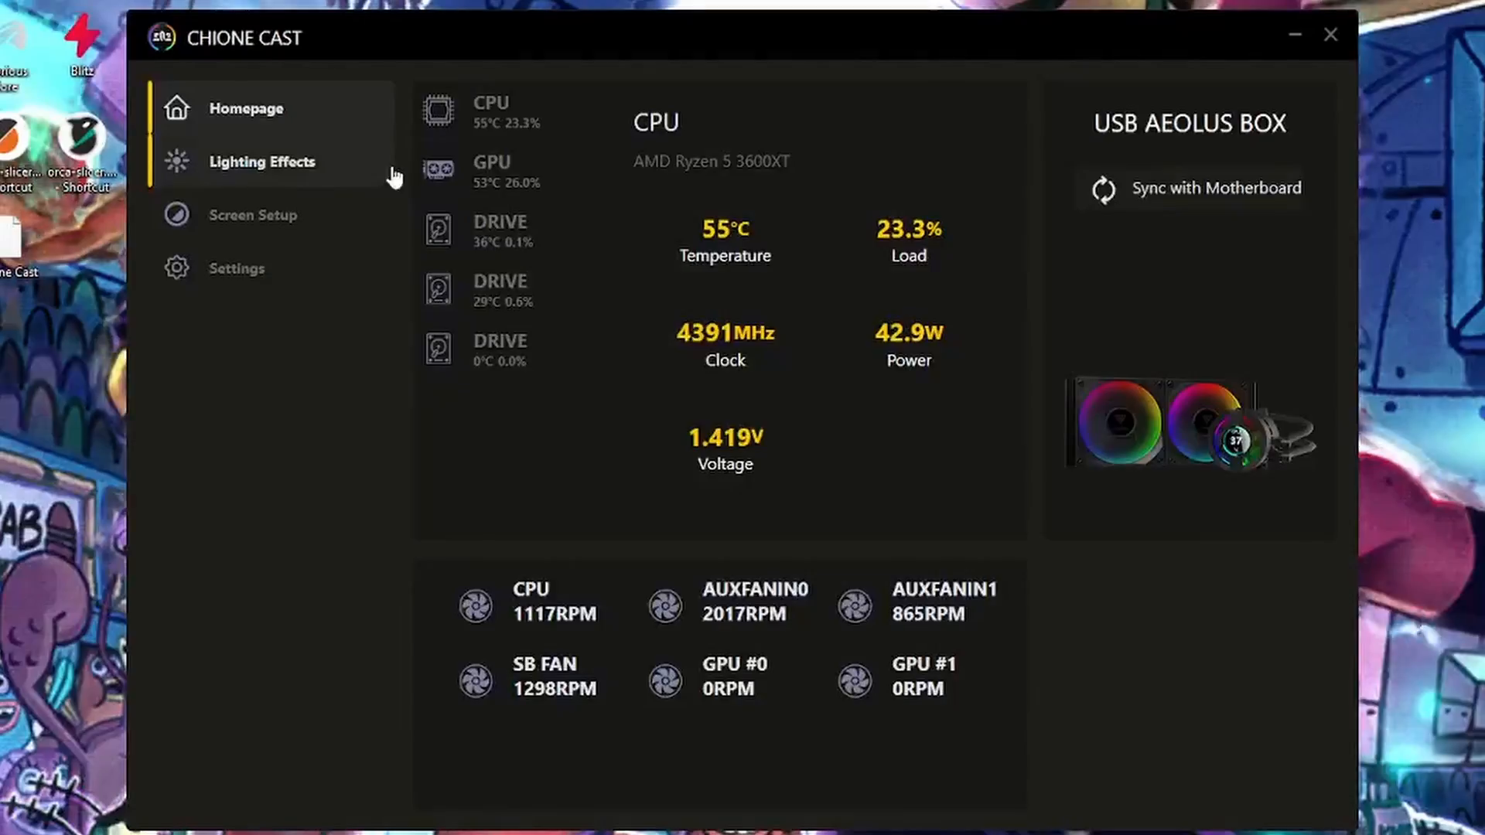
pyautogui.click(261, 161)
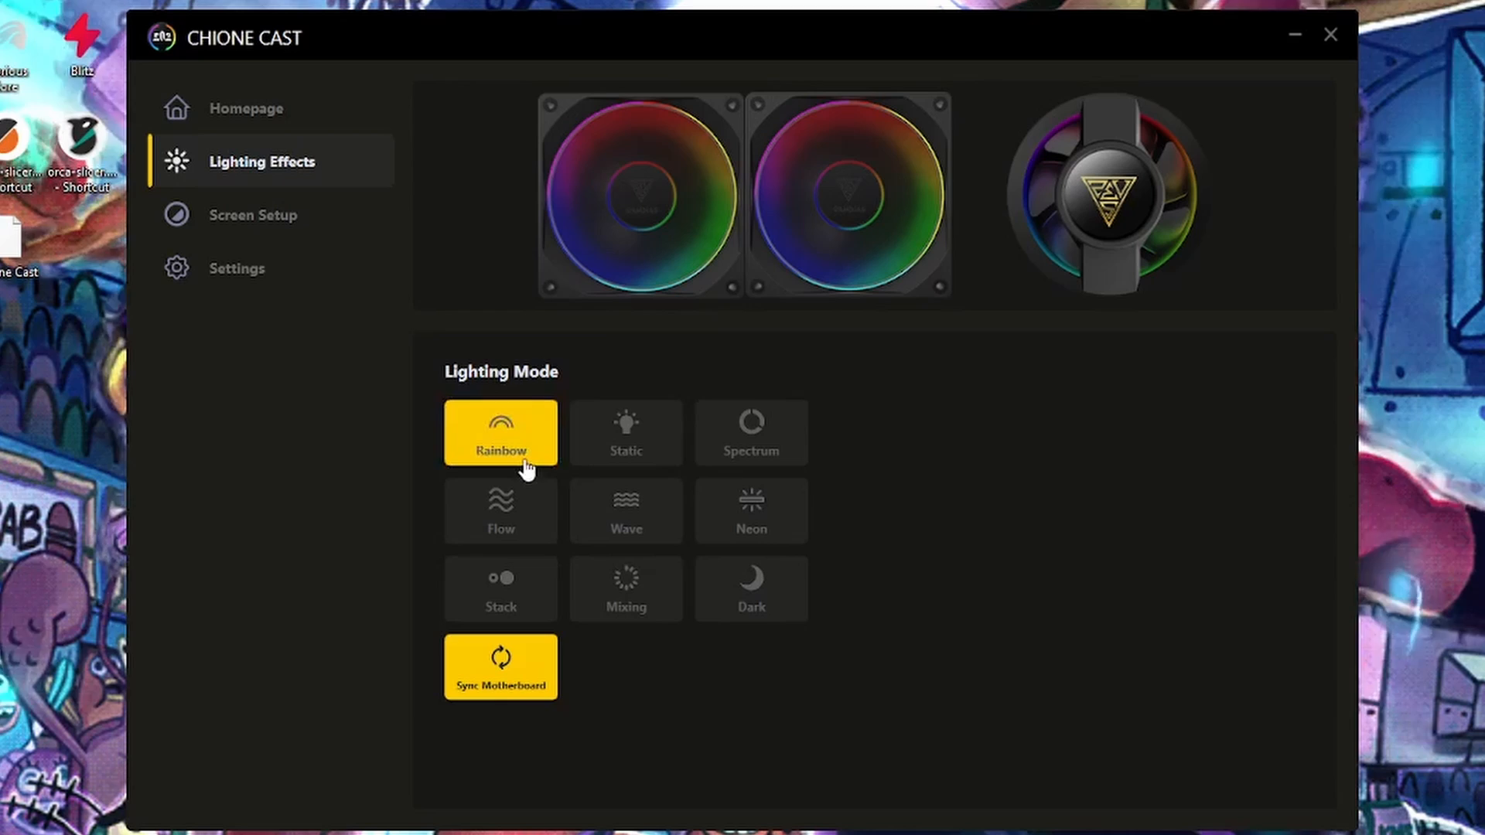
pyautogui.click(752, 510)
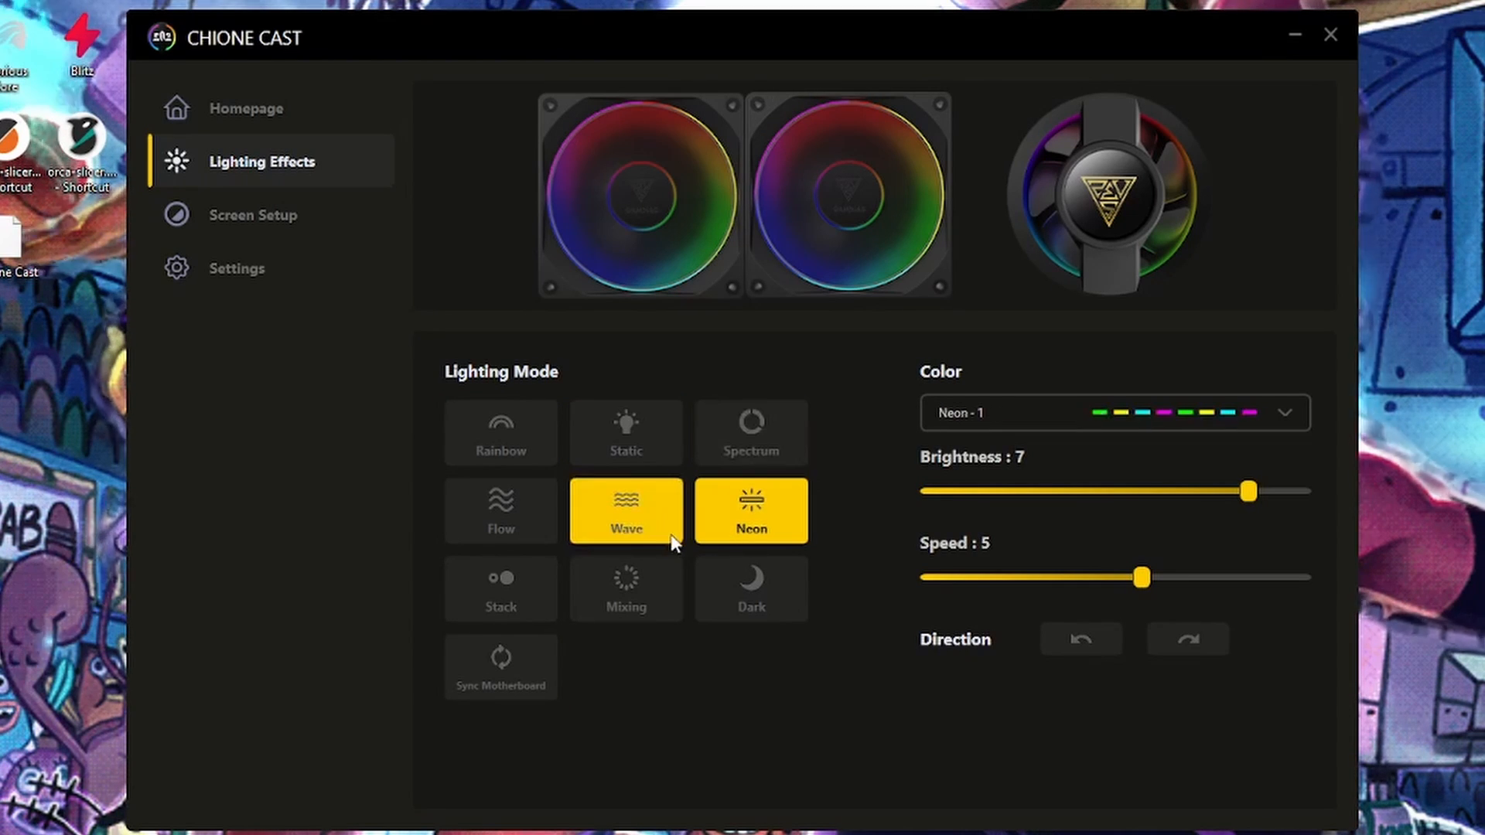
# Check the LCD Screen Setup's System info overlay with CPU Temperature, then return to the homepage.
pyautogui.click(252, 213)
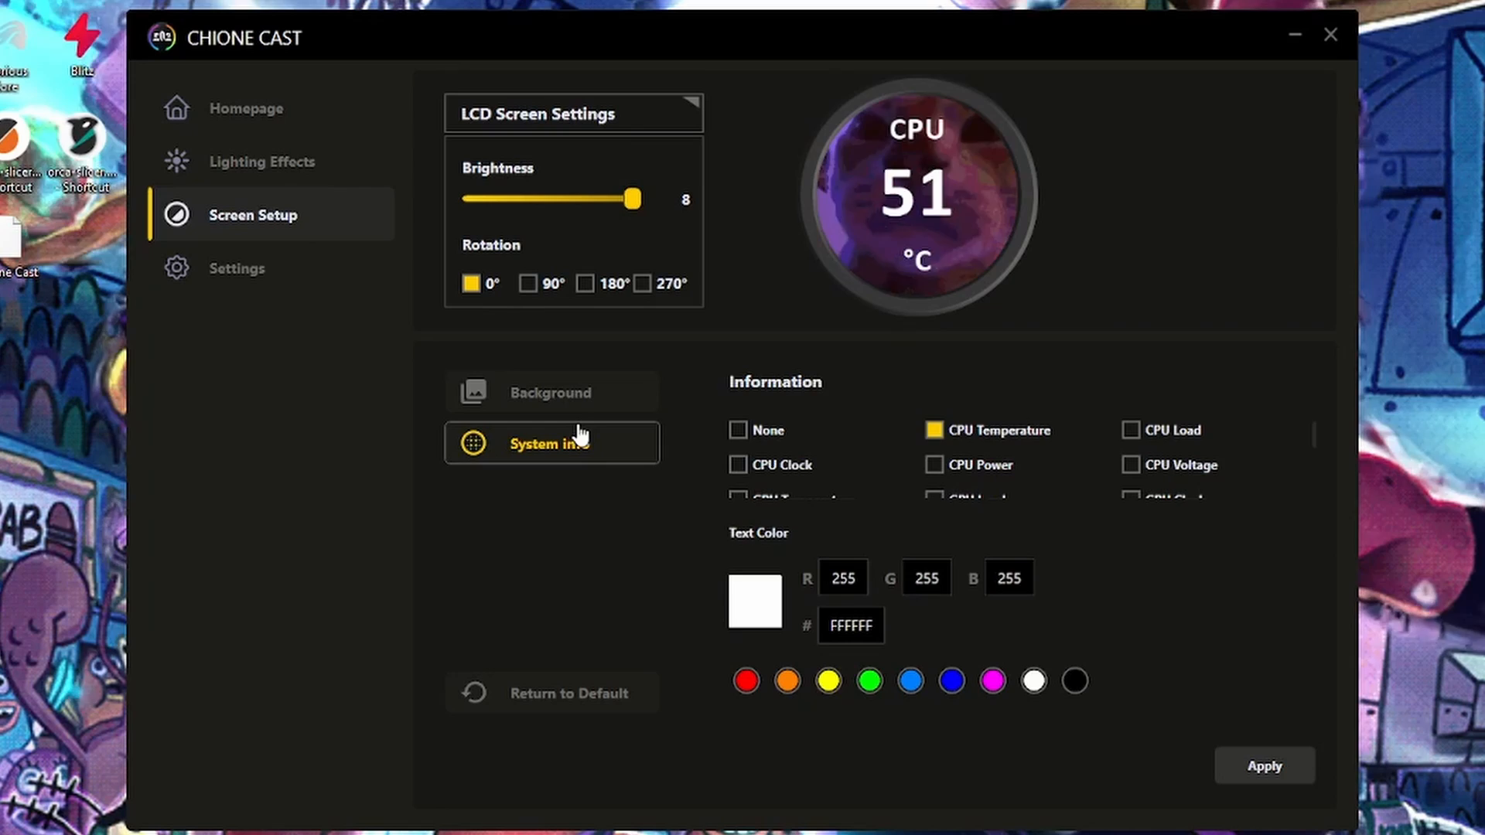
pyautogui.click(550, 391)
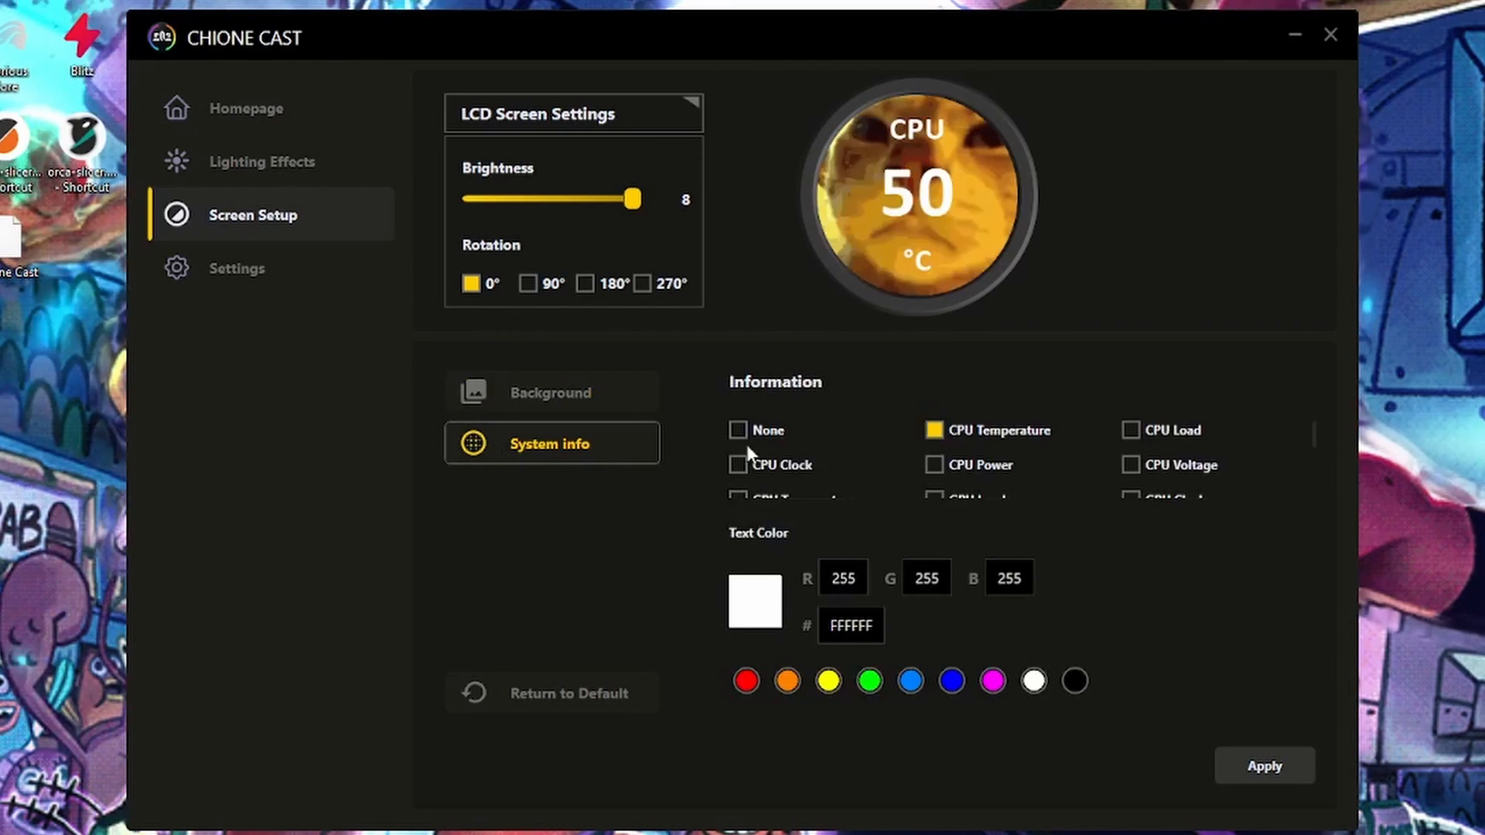
pyautogui.click(237, 268)
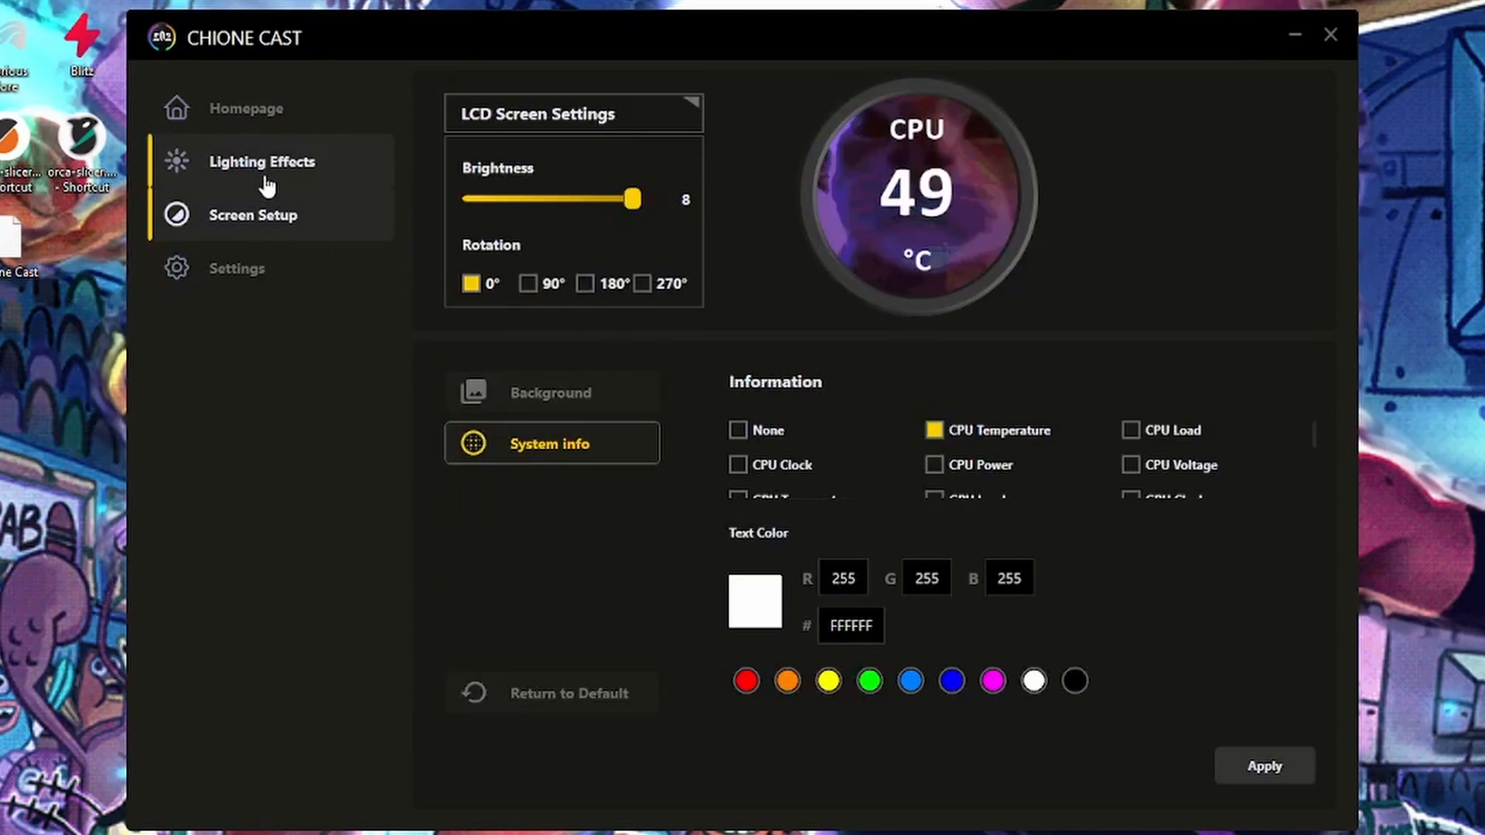
pyautogui.click(245, 108)
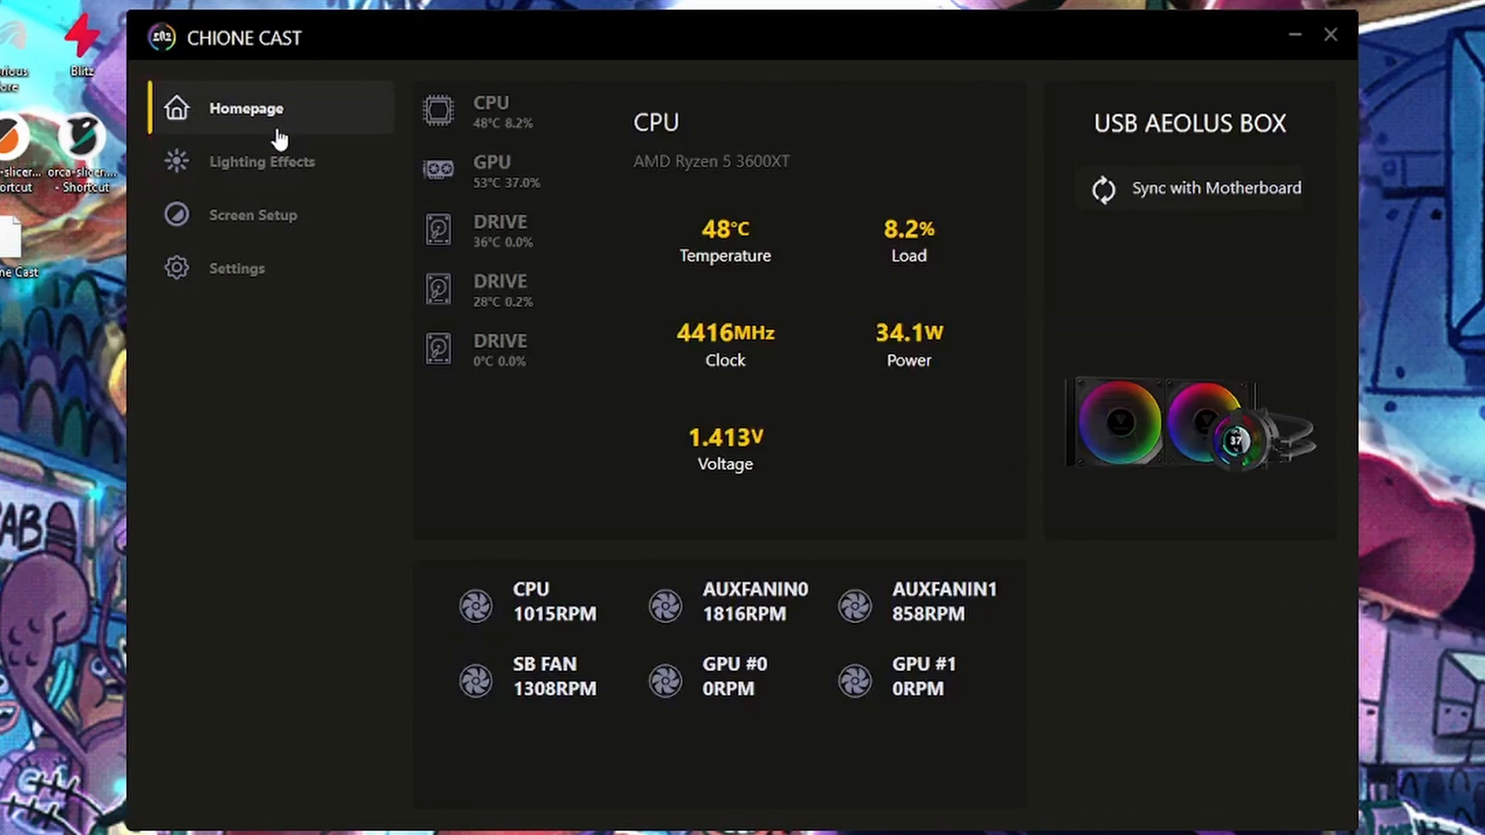